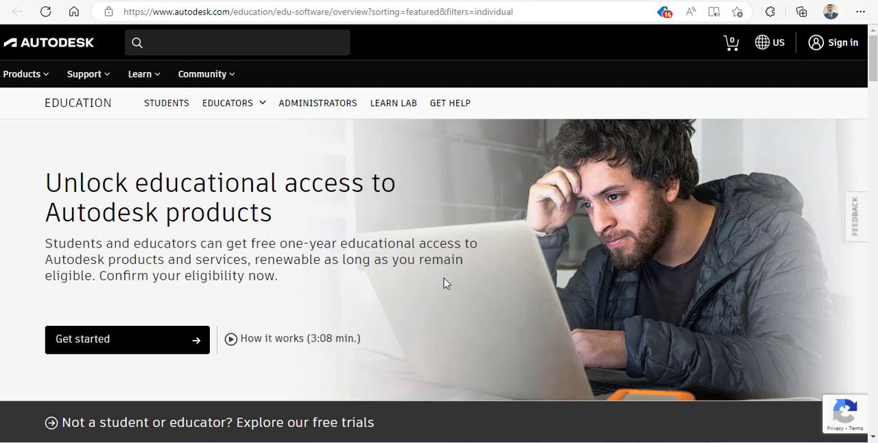
mouse_move(482, 234)
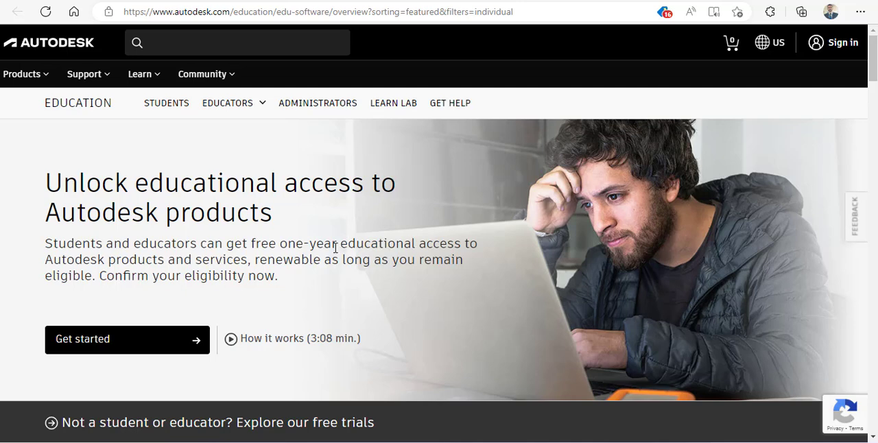
- Highlight the 'one-year educational access' phrase in the education overview text
double_click(309, 243)
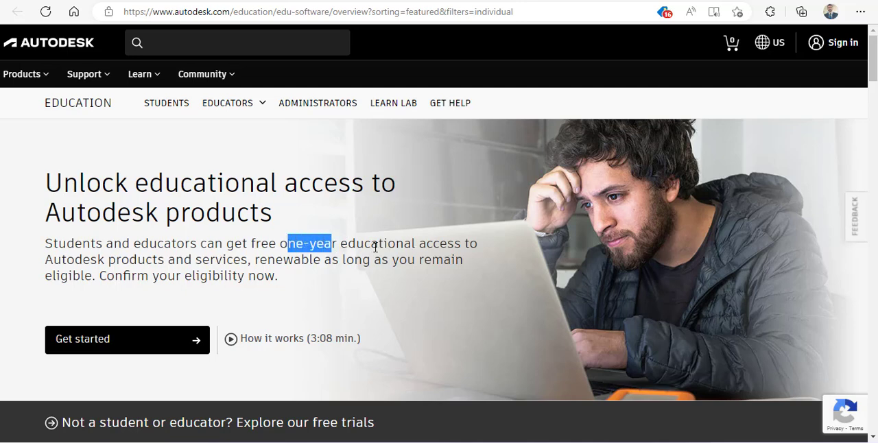
drag(330, 243, 460, 243)
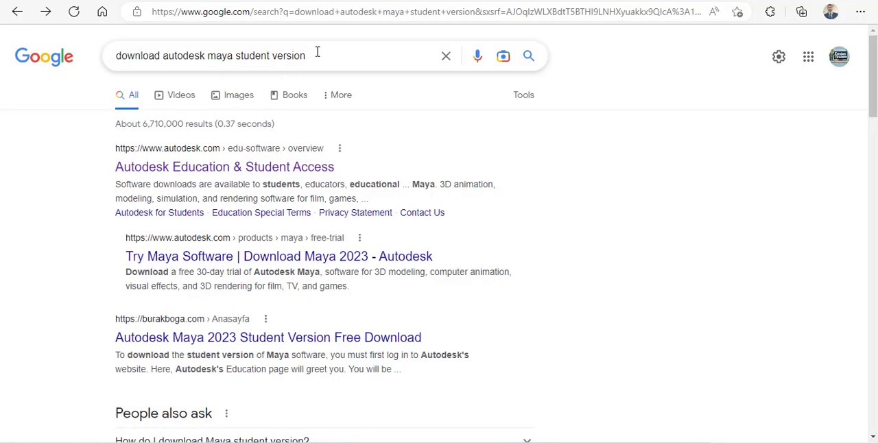
- Select the Maya student version search query, then return to the Autodesk Education overview
triple_click(209, 56)
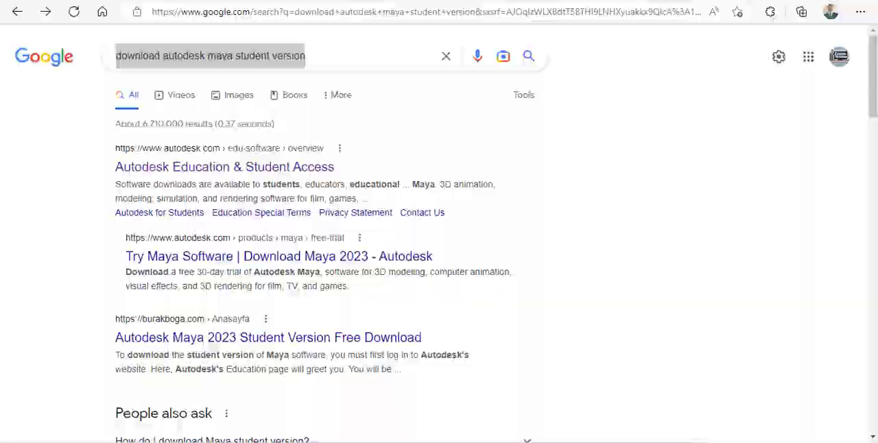
click(225, 167)
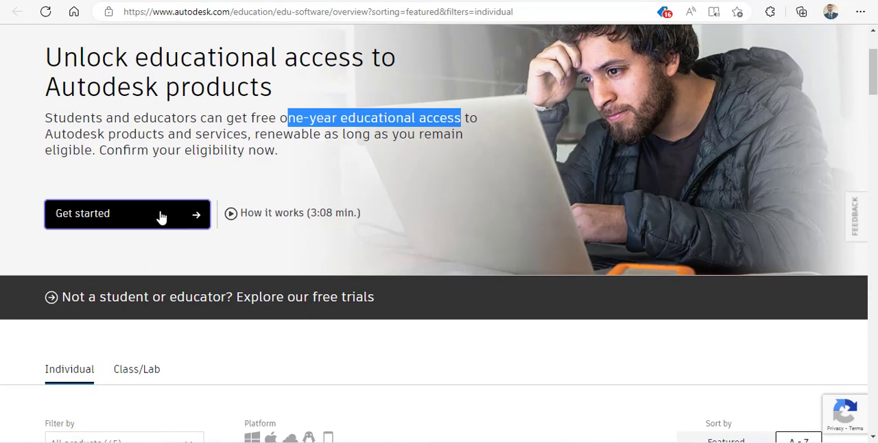
- Start Get Educational Access, pick Educator as the educational role, and continue
click(127, 214)
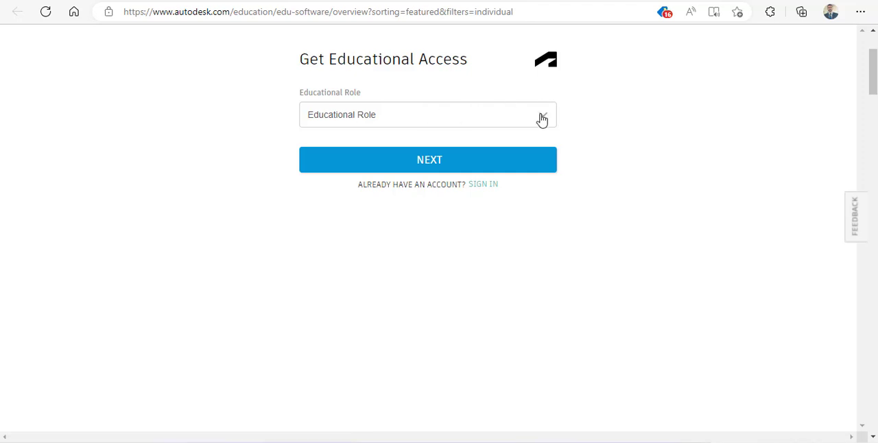
click(428, 115)
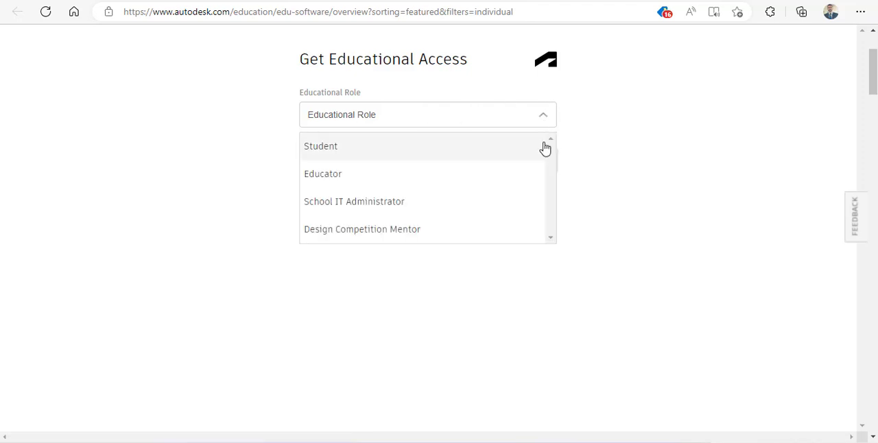
mouse_move(463, 206)
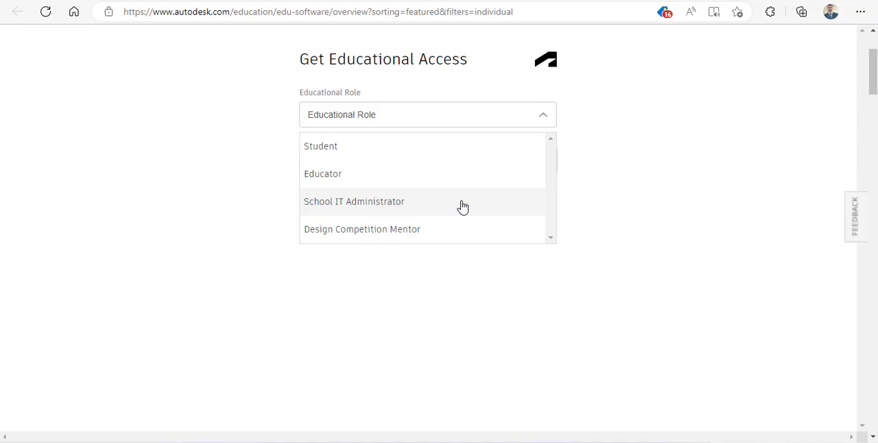
mouse_move(406, 151)
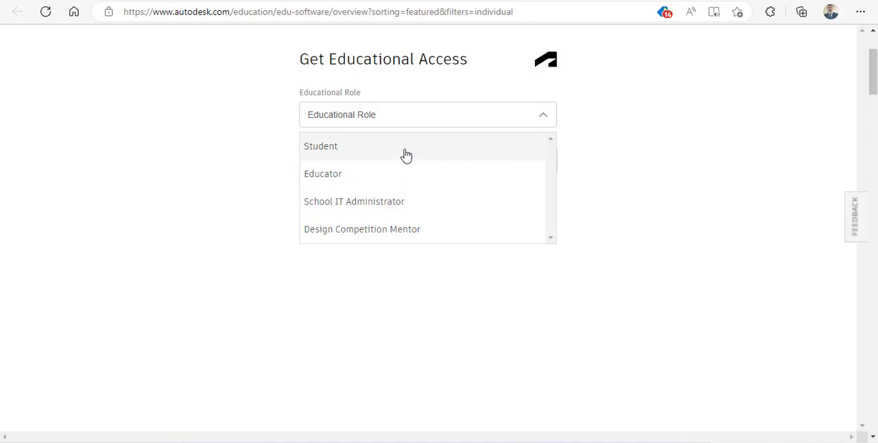
click(322, 174)
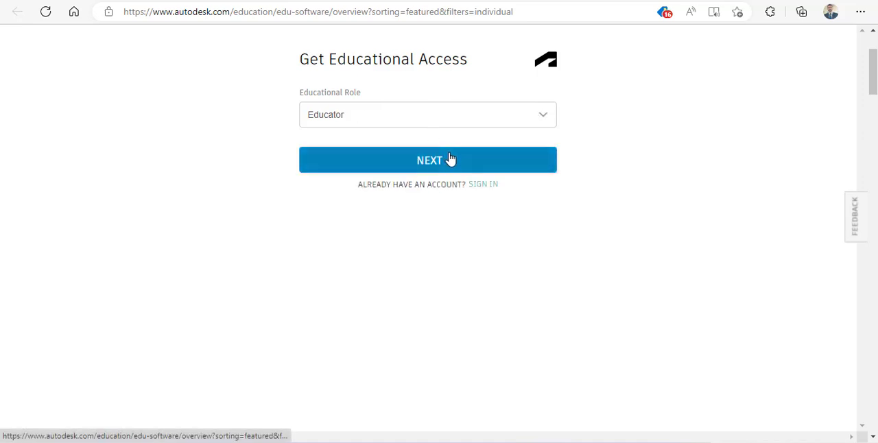
click(428, 160)
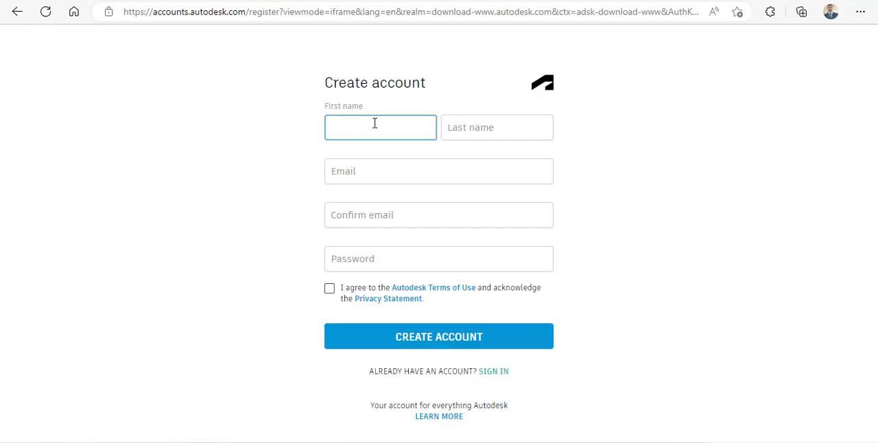
click(380, 128)
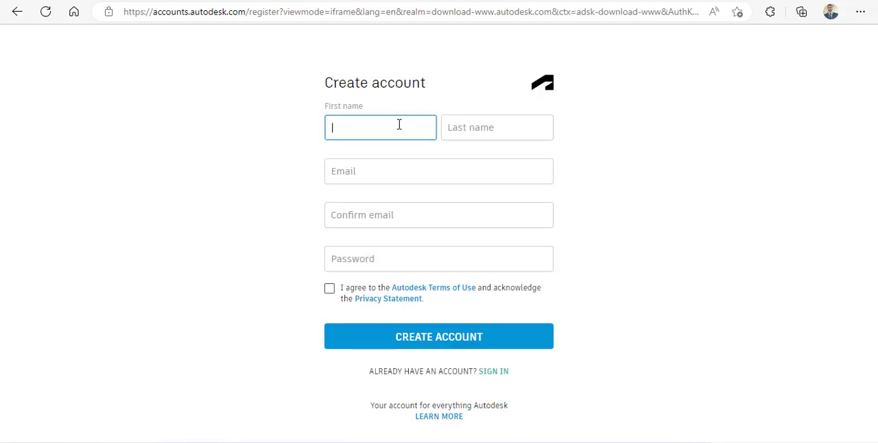
text(BH)
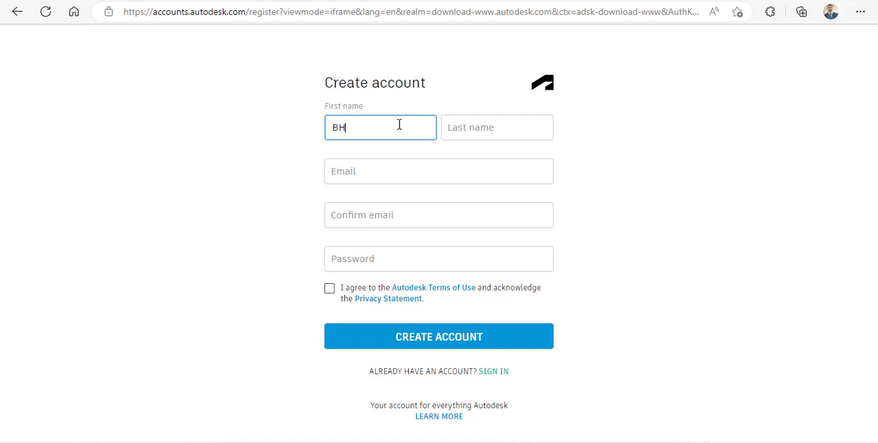
text(Zeeshan)
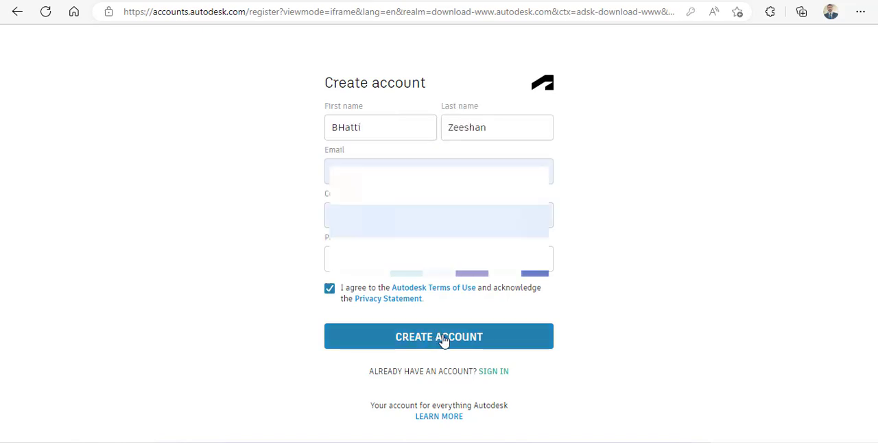
- Create the account with marketing emails left unchecked and finish setup
click(438, 337)
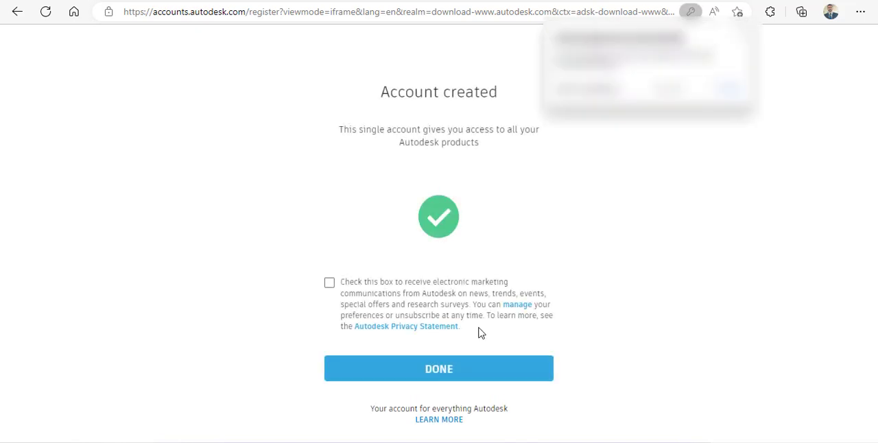
click(330, 282)
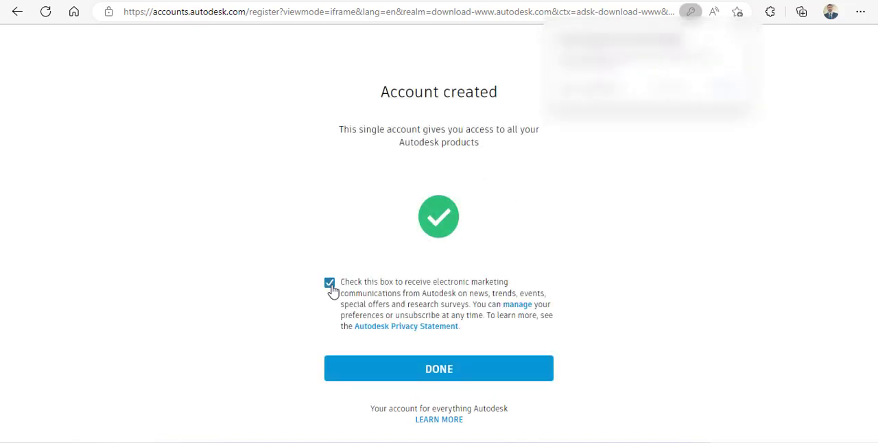
click(329, 282)
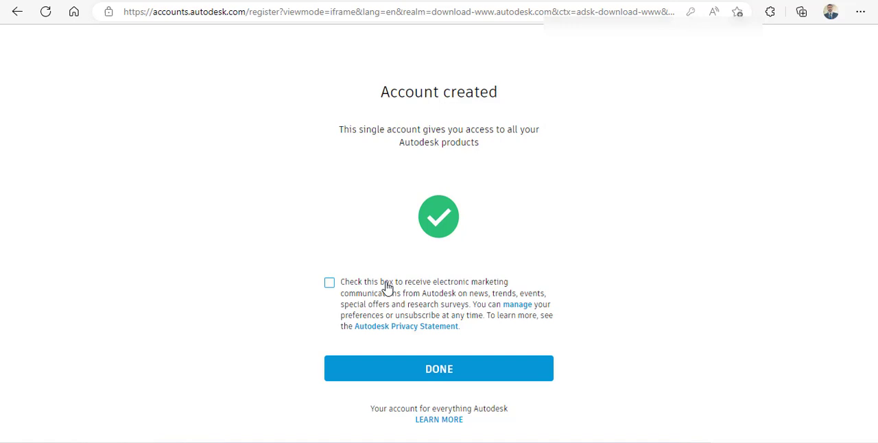
click(439, 368)
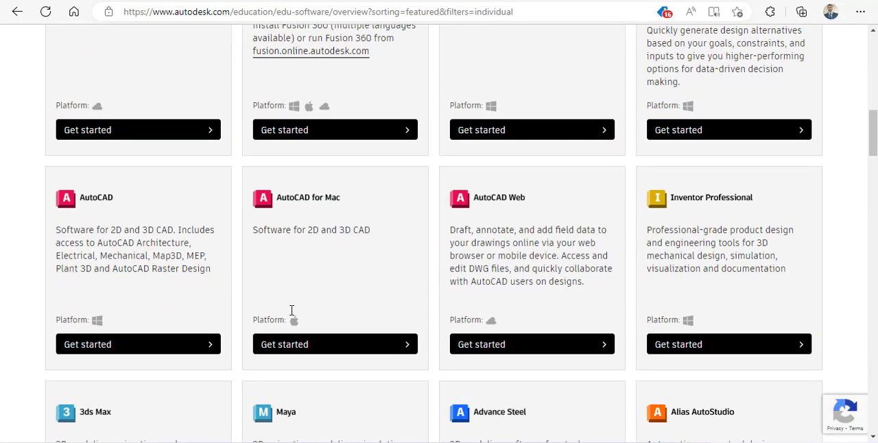
- Scroll the catalog down to Maya and start its educational access request
scroll(down, 3)
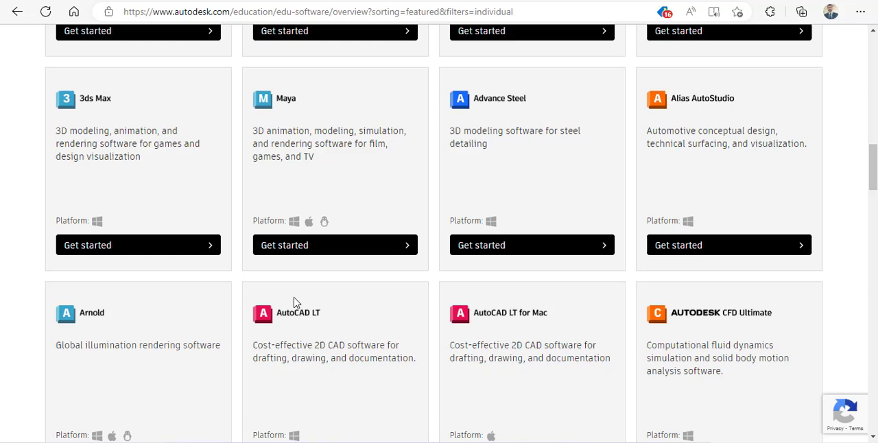
mouse_move(362, 208)
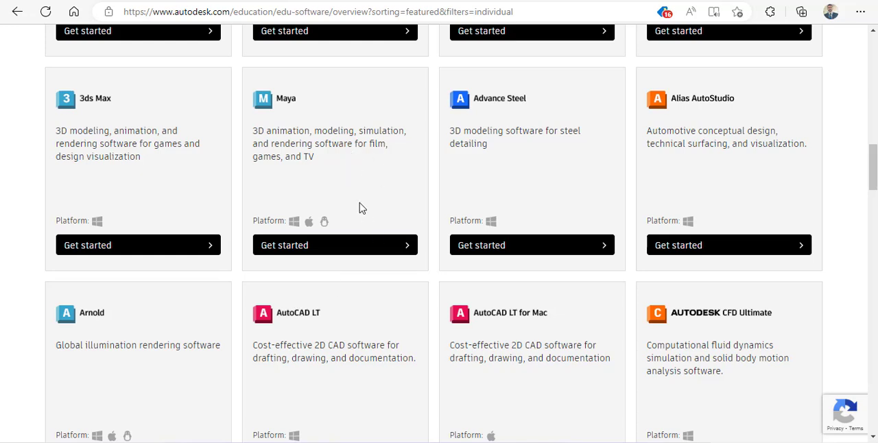
mouse_move(337, 131)
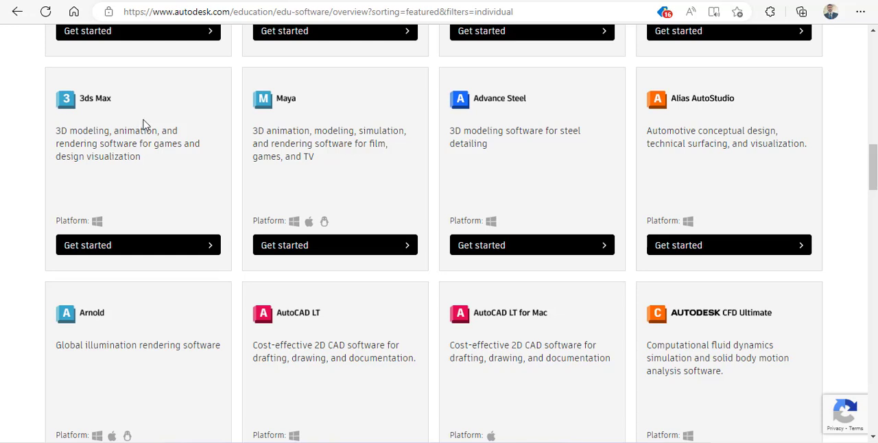
mouse_move(322, 130)
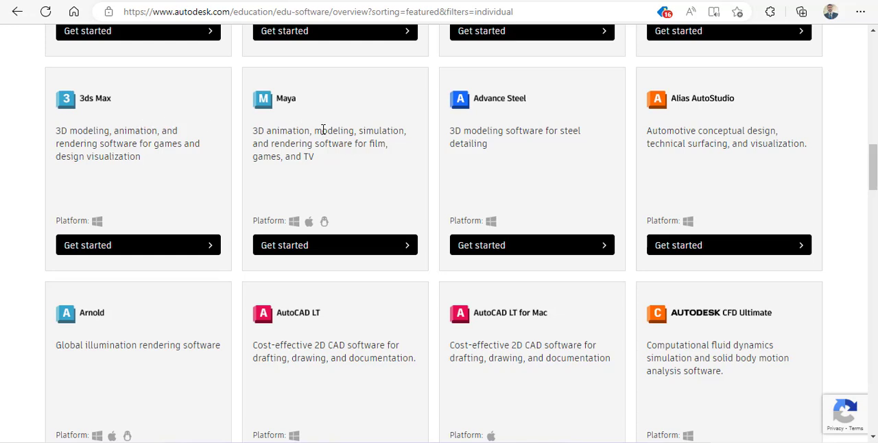
click(335, 245)
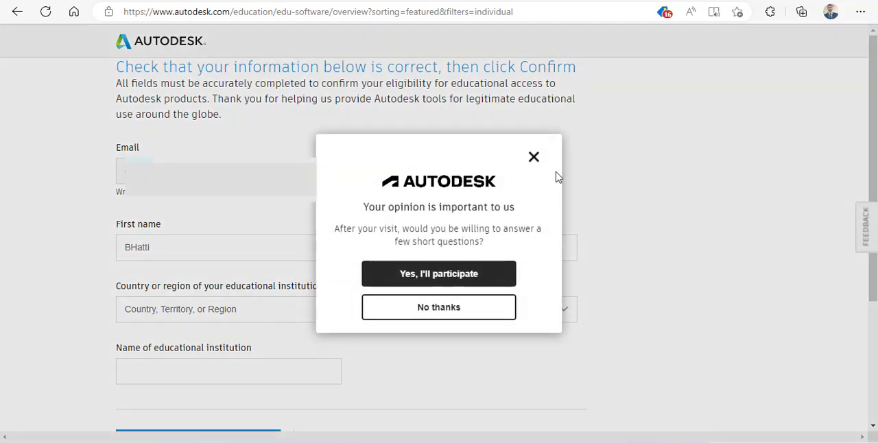
- Decline the survey and set country Pakistan and institution type University/Post-Secondary
click(534, 157)
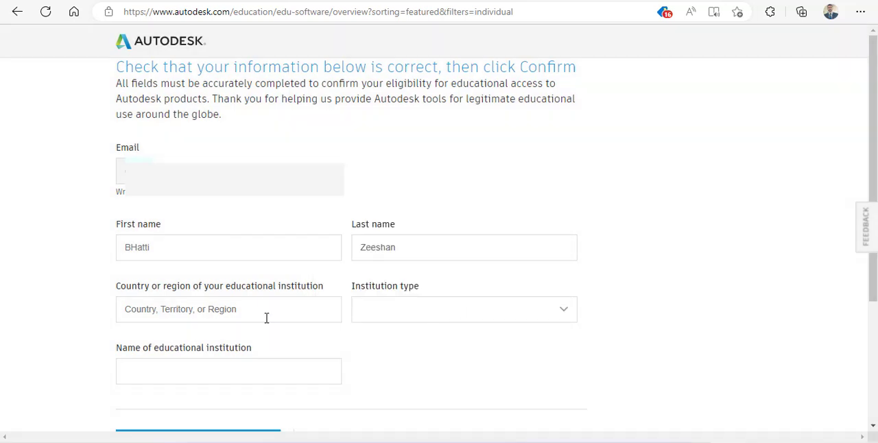
click(229, 309)
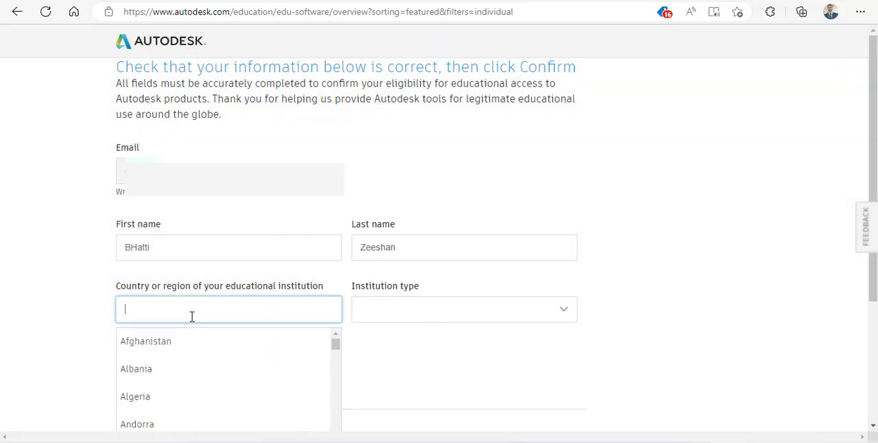
text(Pka)
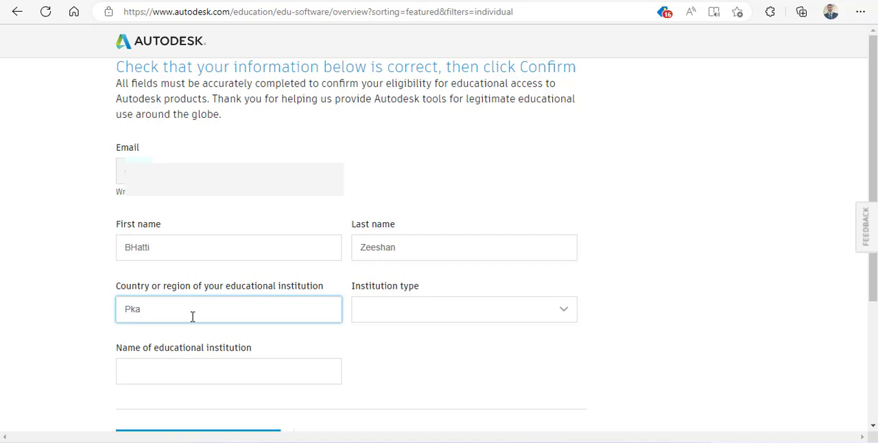
text(Pakistan)
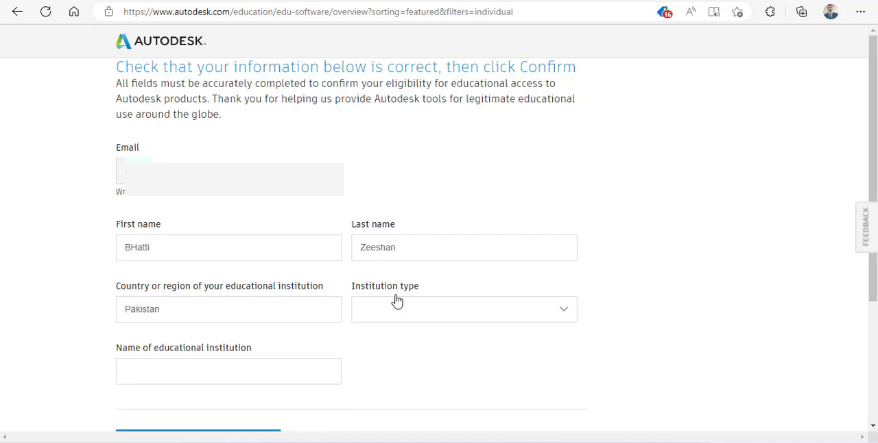
click(464, 309)
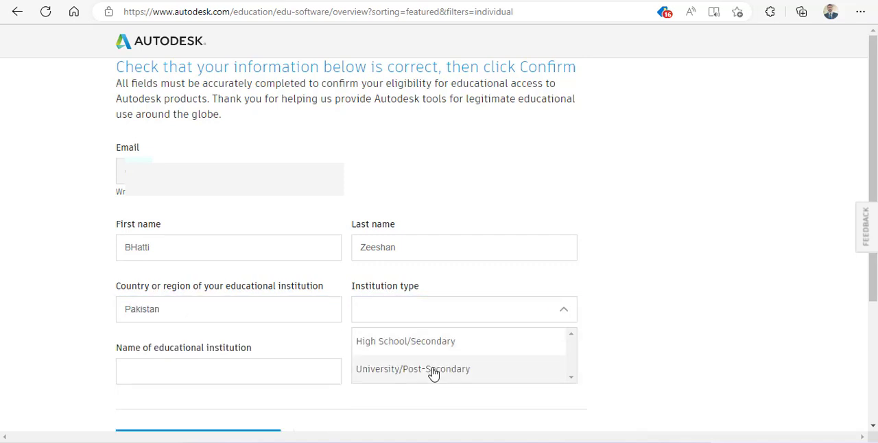
click(413, 369)
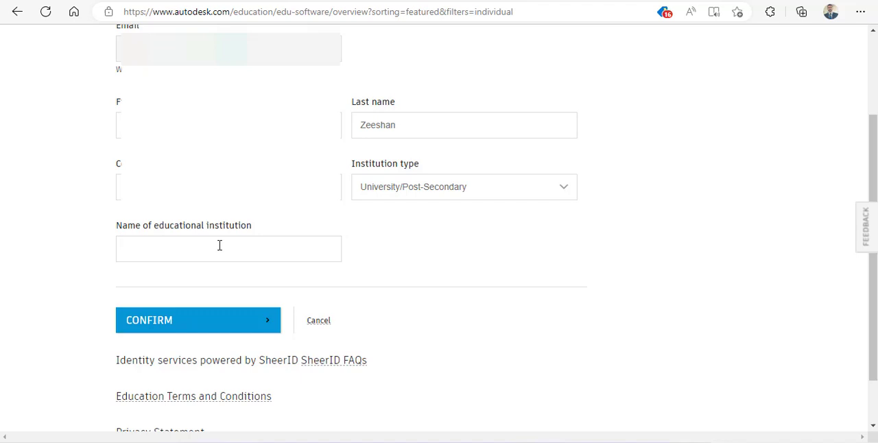
- Enter the institution as University of Sindh (Jam Shoro, Sindh)
click(228, 249)
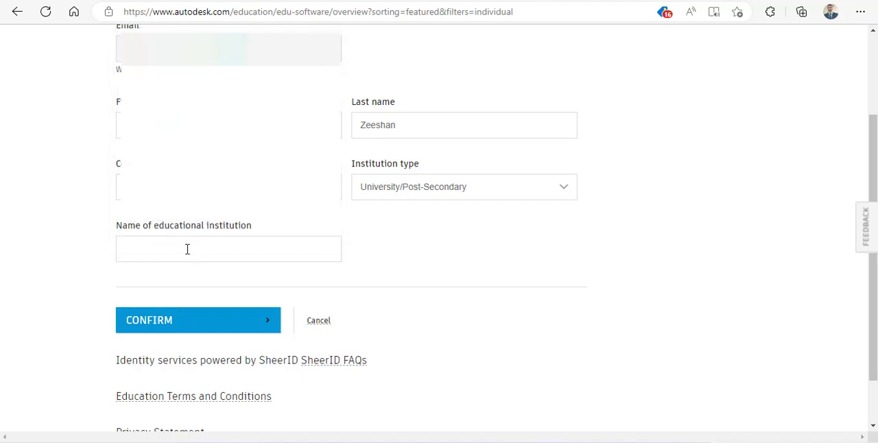
text(Un)
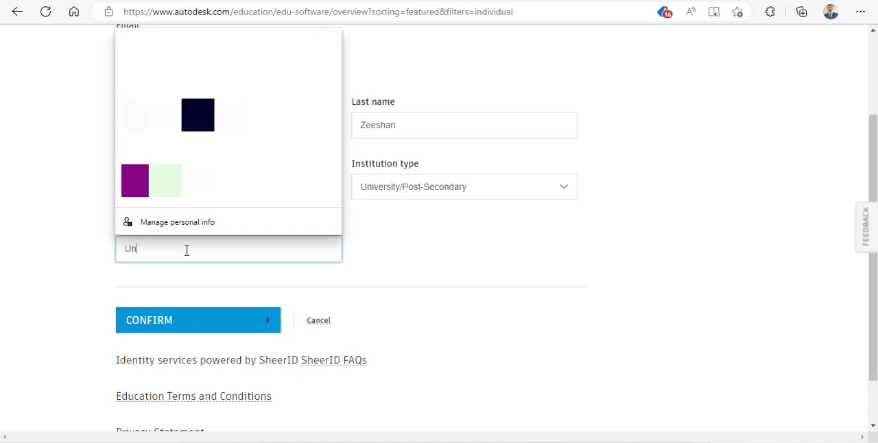
text(niversity of Sind)
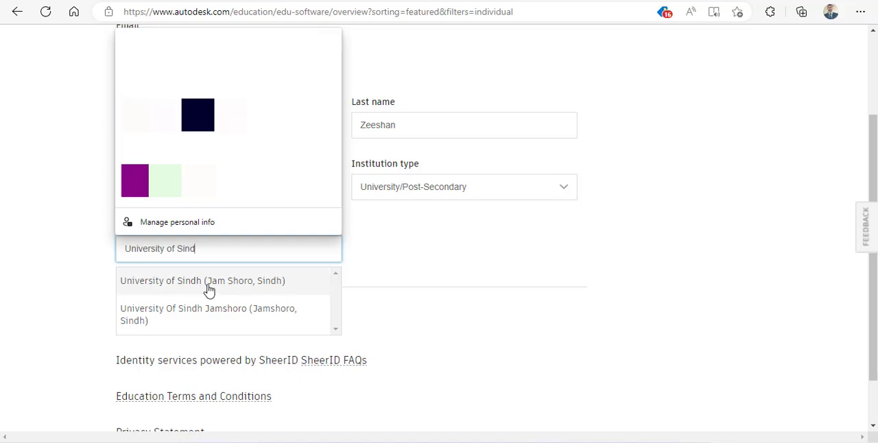
mouse_move(217, 283)
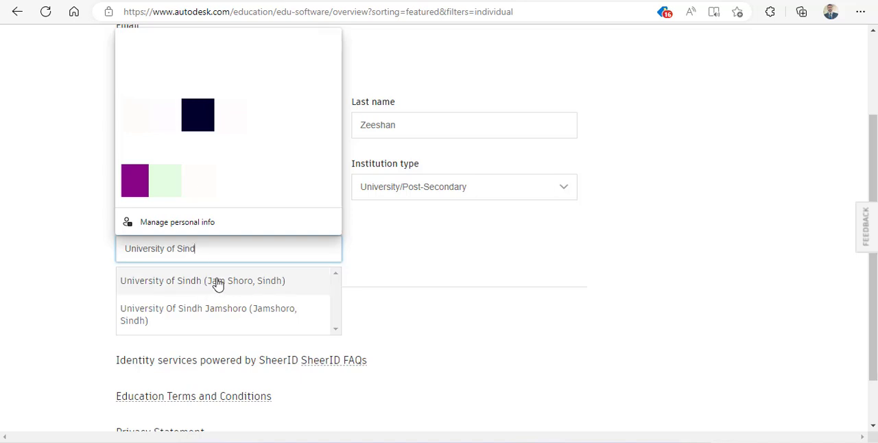
click(201, 281)
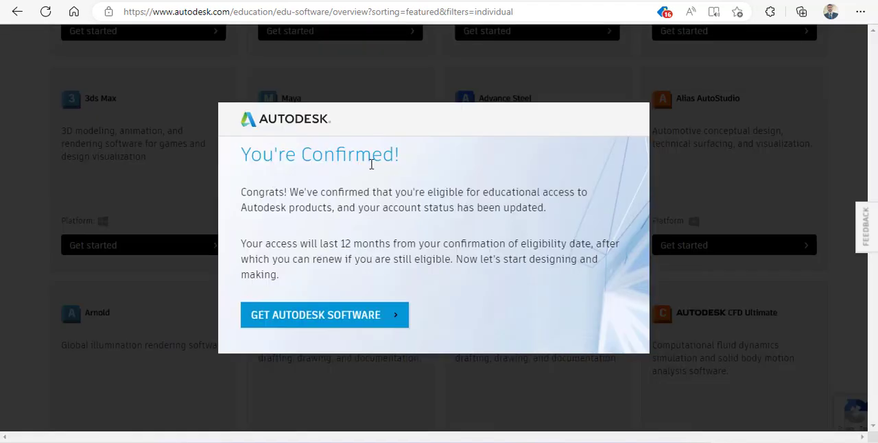
mouse_move(372, 324)
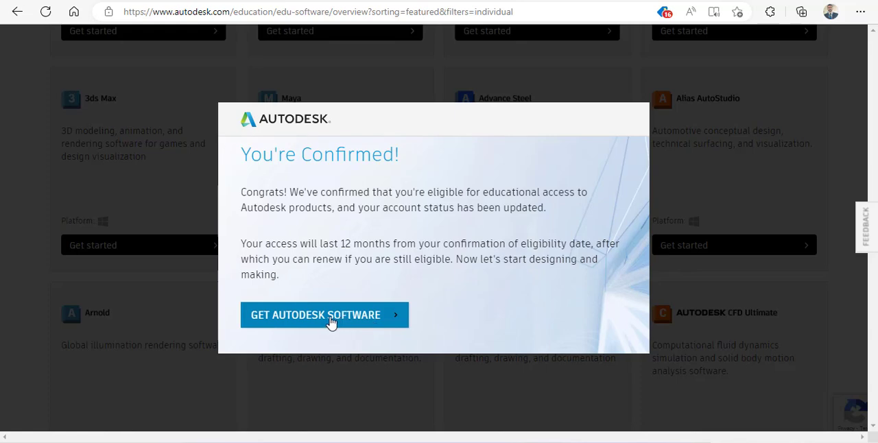
mouse_move(356, 322)
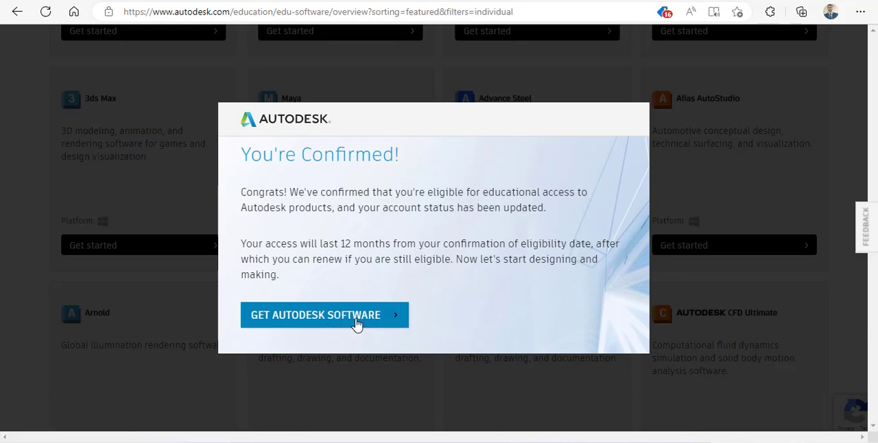
- Dismiss the You're Confirmed! message via GET AUTODESK SOFTWARE
click(325, 315)
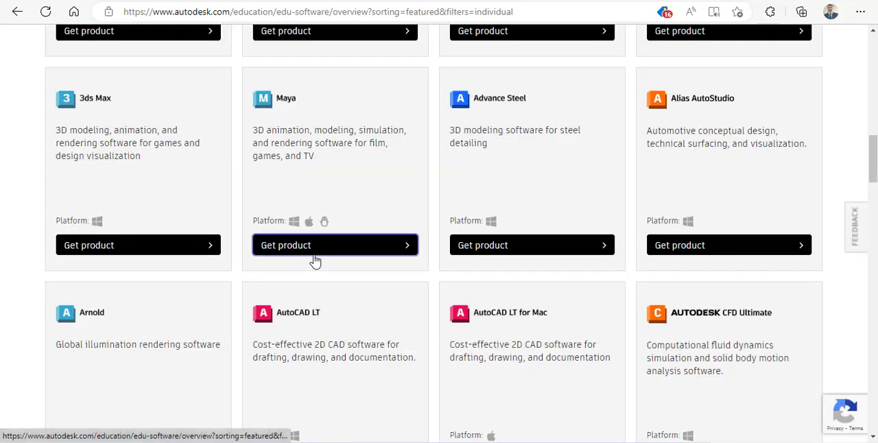
- Download Maya 2023 for Windows in English instead of installing it
click(334, 245)
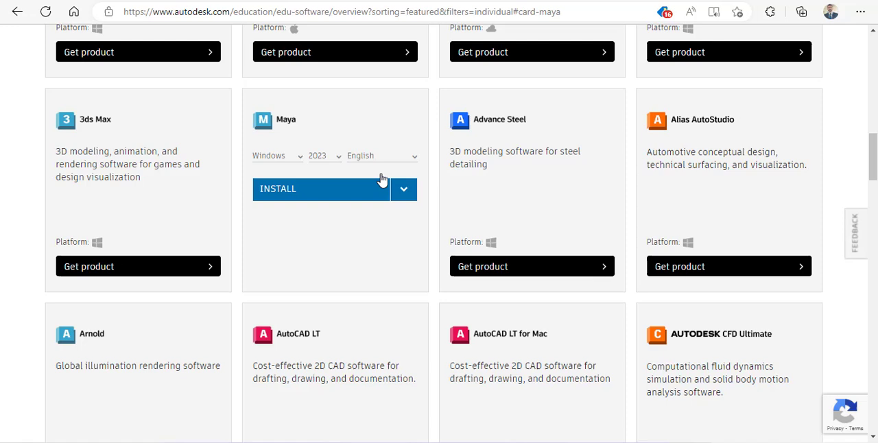
mouse_move(301, 162)
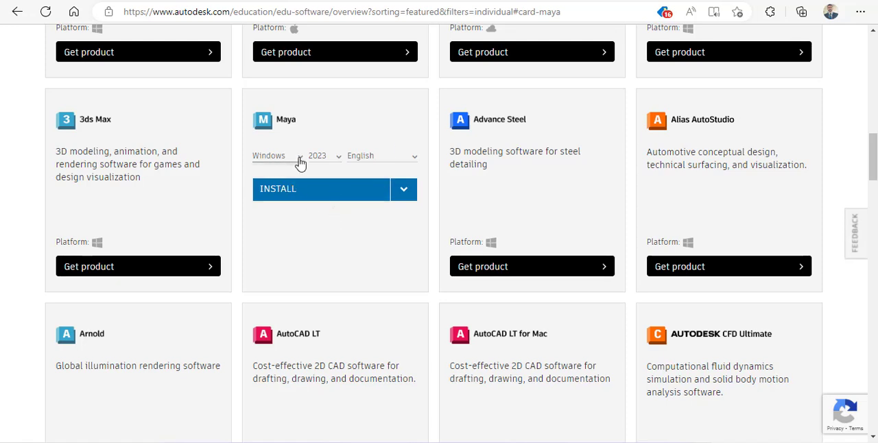
mouse_move(358, 184)
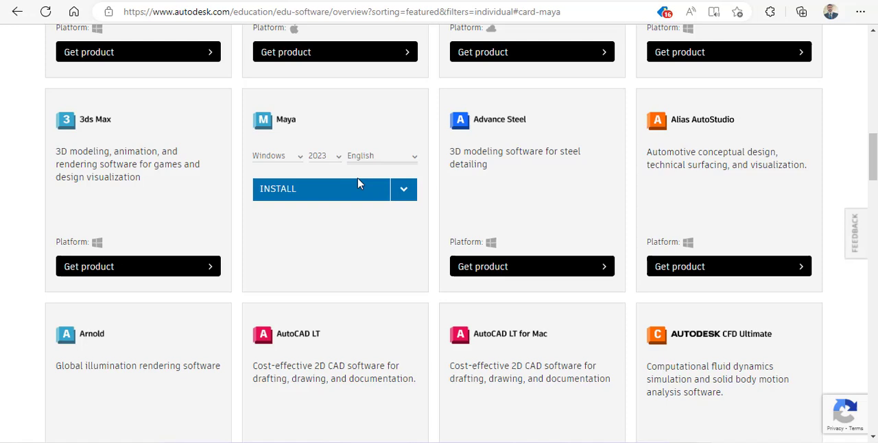
click(403, 189)
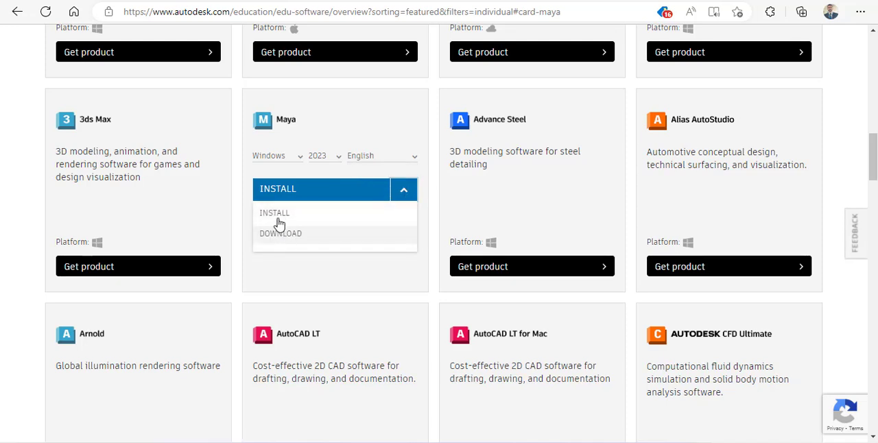
mouse_move(286, 221)
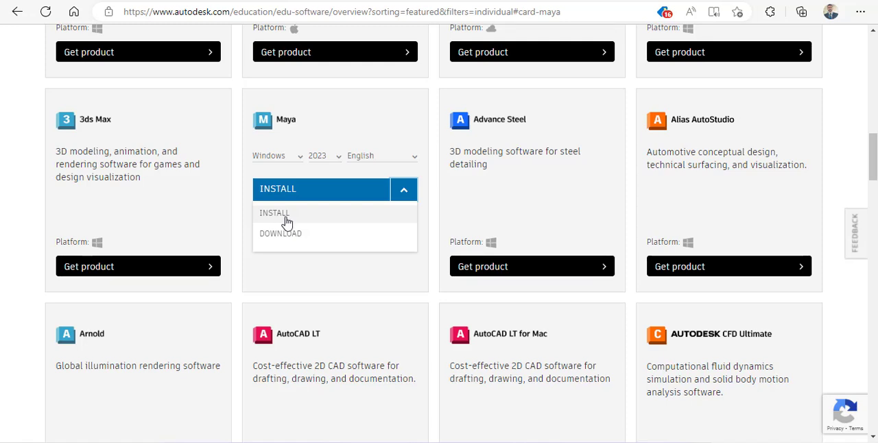
mouse_move(302, 233)
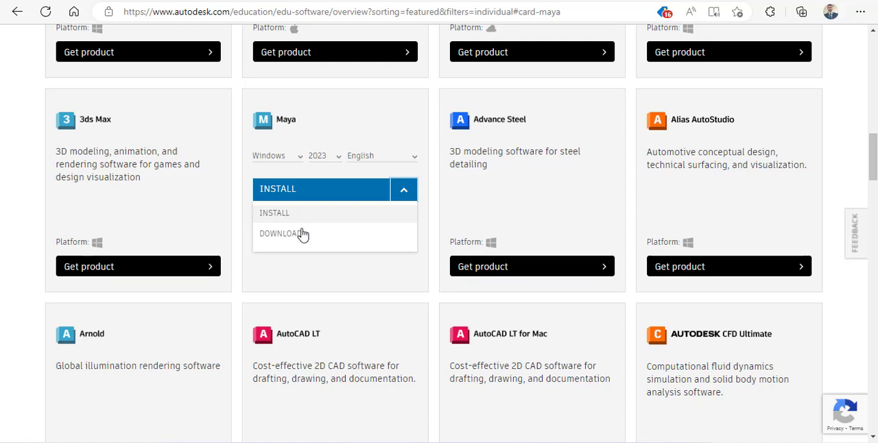
click(278, 233)
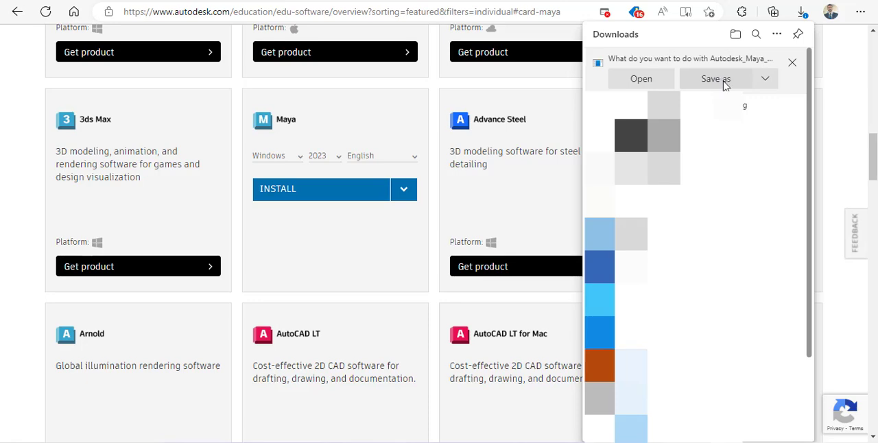
- Save the Autodesk Maya installer into the Downloads folder
click(710, 78)
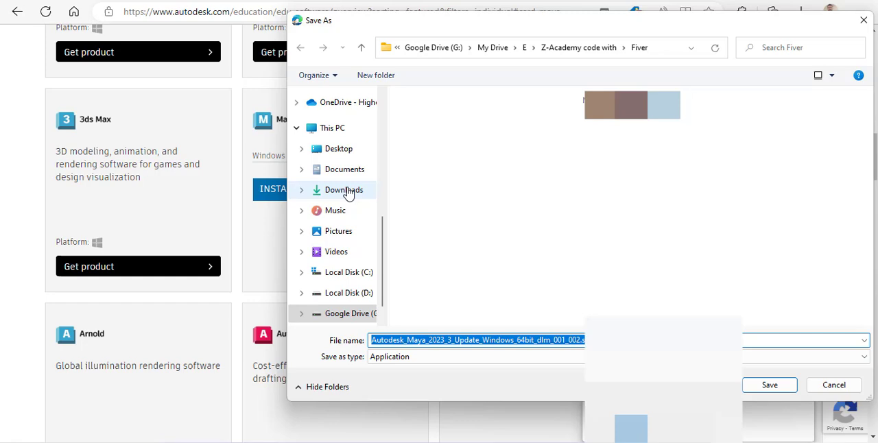
click(769, 385)
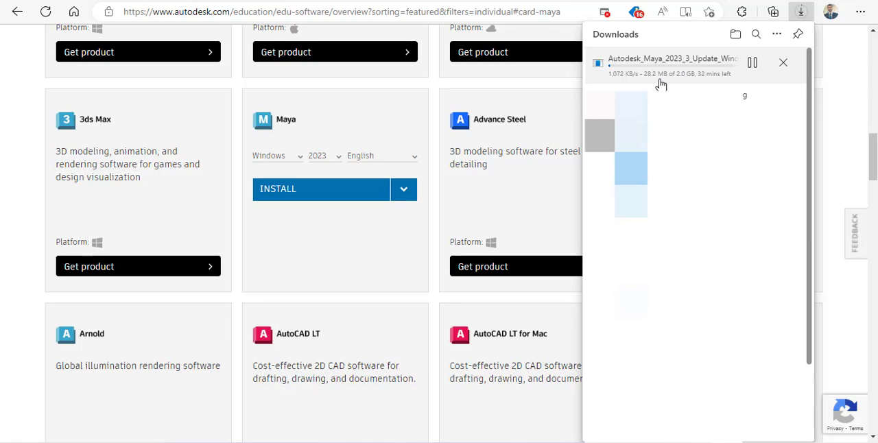
mouse_move(645, 83)
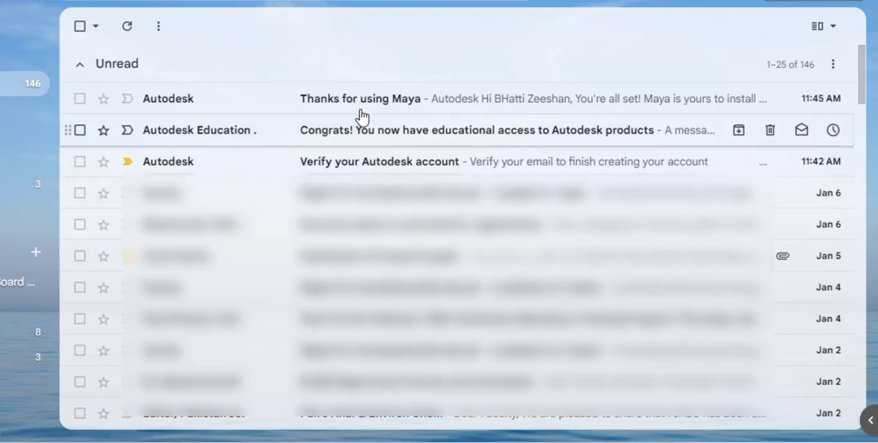
mouse_move(324, 120)
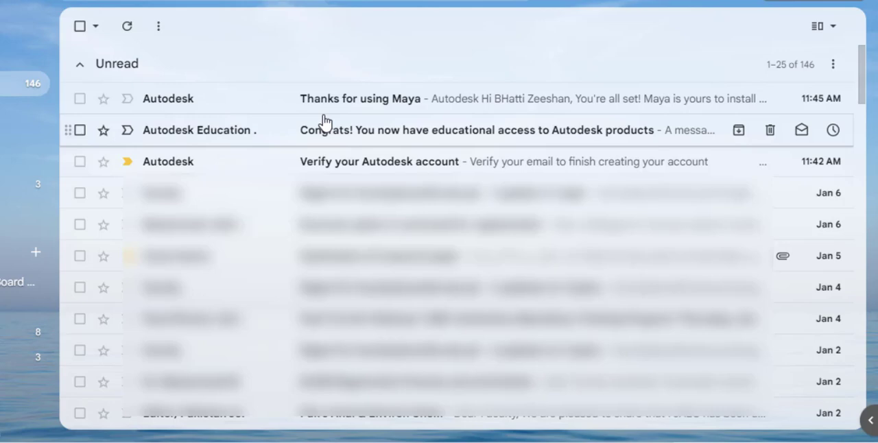
- Read the Maya email's January 9, 2024 access sentence, then open the congratulations email
click(360, 98)
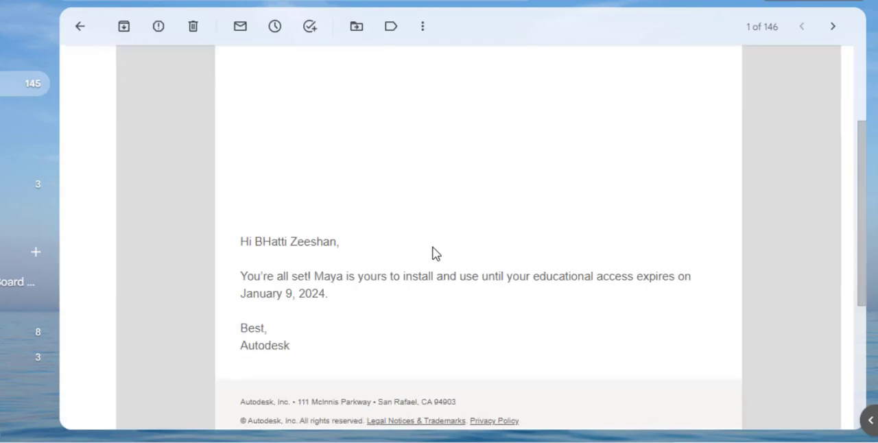
scroll(down, 3)
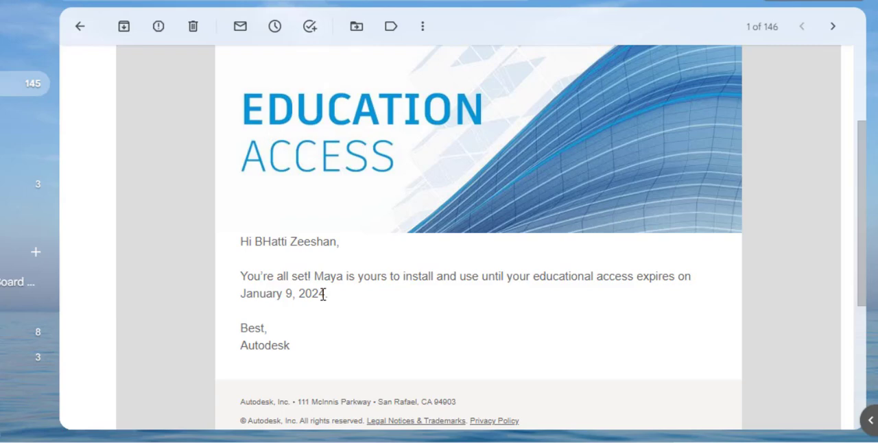
drag(240, 276, 328, 293)
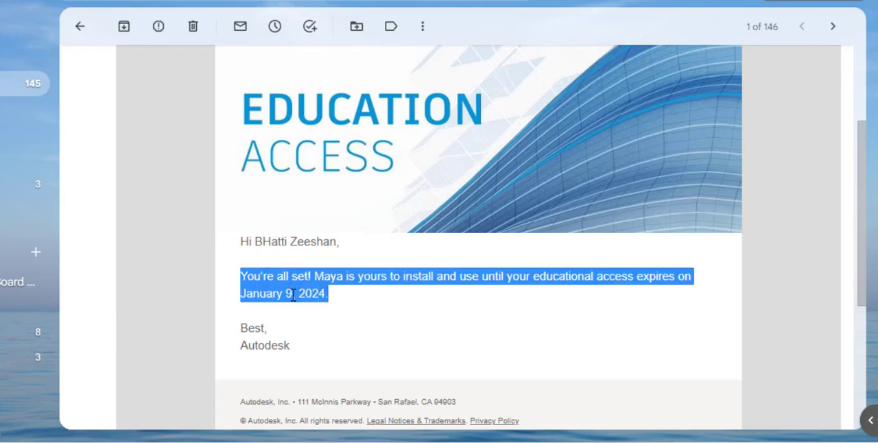
click(300, 293)
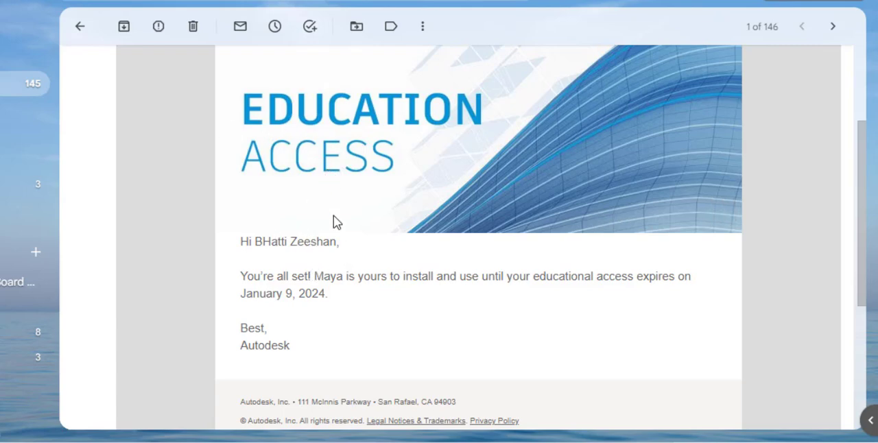
mouse_move(314, 236)
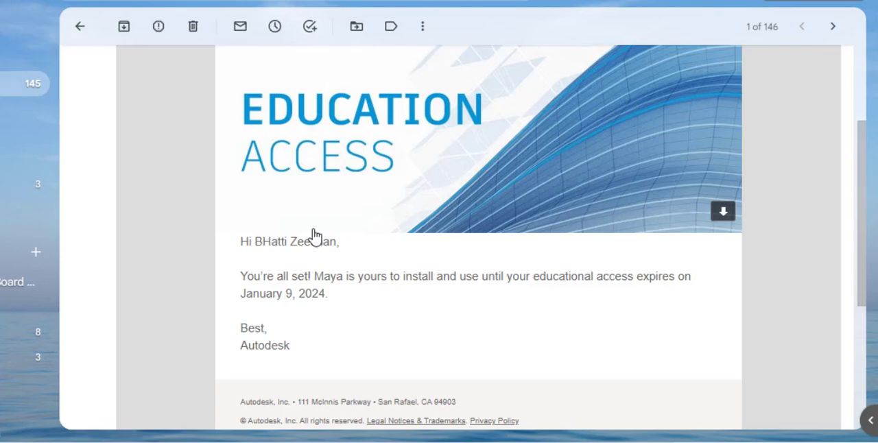
mouse_move(374, 232)
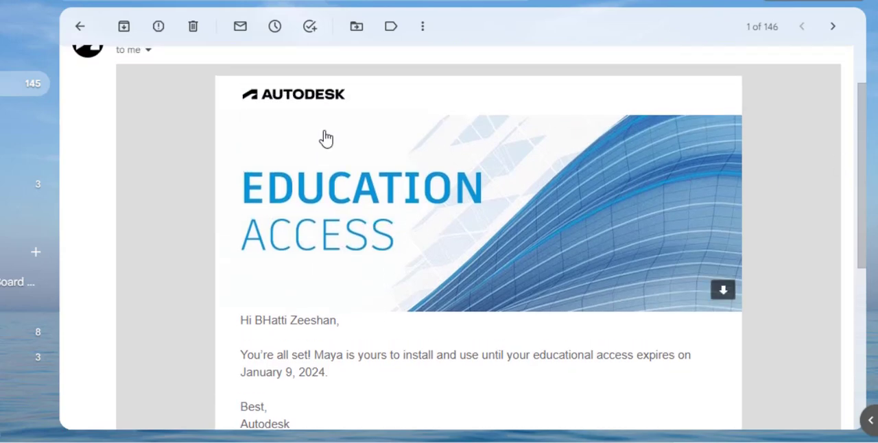
click(79, 27)
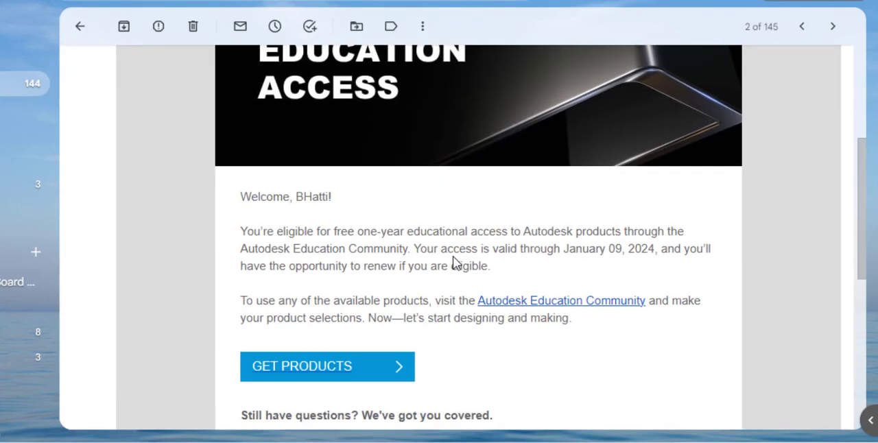
- Scroll through the 'Congrats! You now have educational access' email, then go back to the inbox
scroll(down, 3)
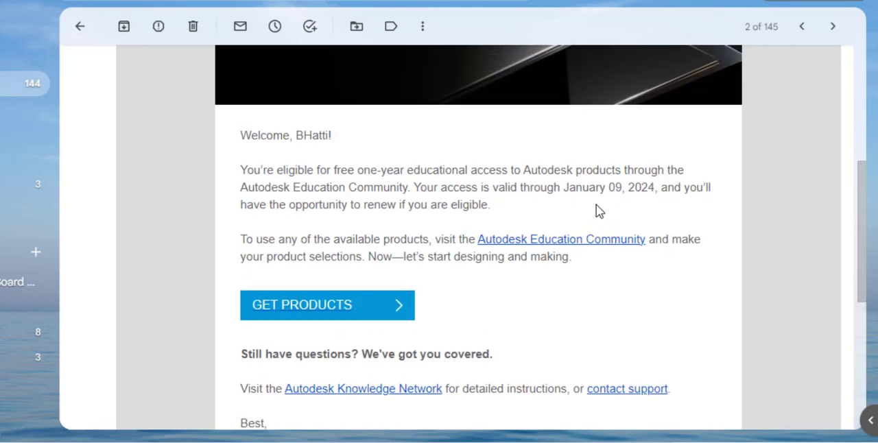
mouse_move(80, 26)
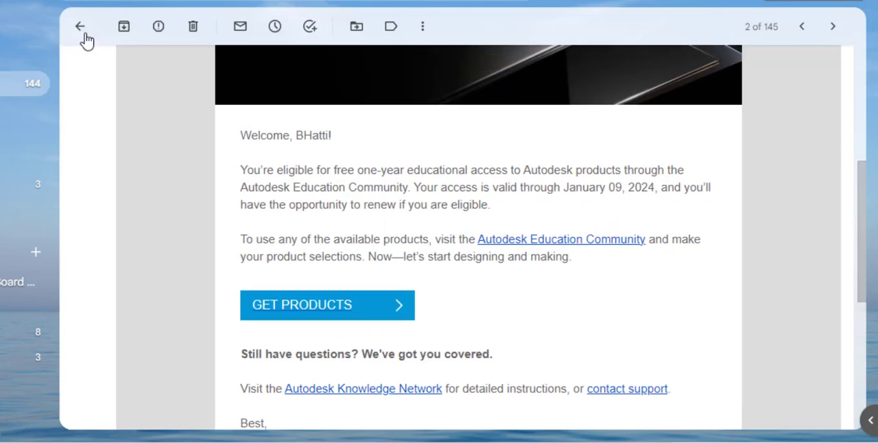
click(79, 26)
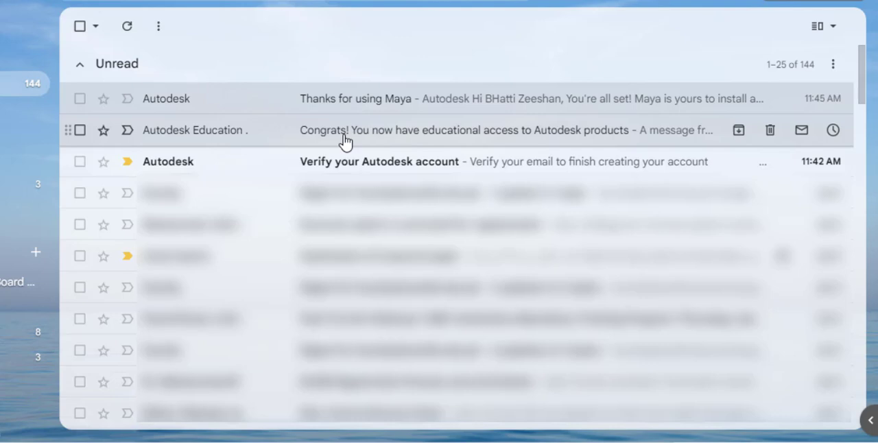
mouse_move(395, 57)
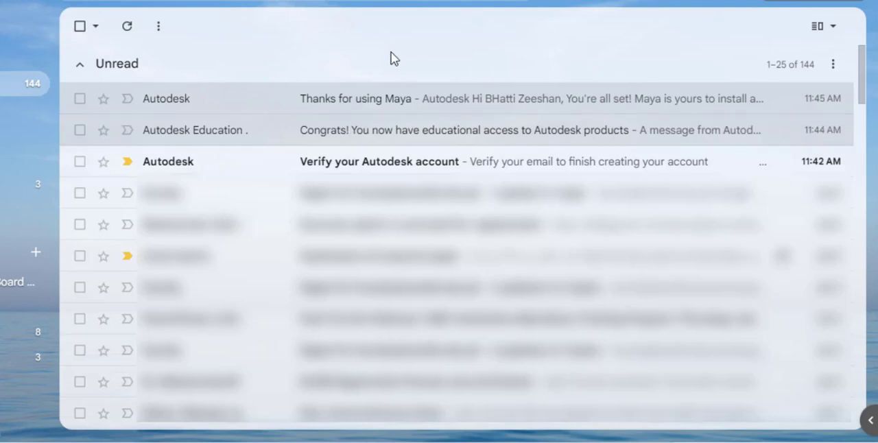